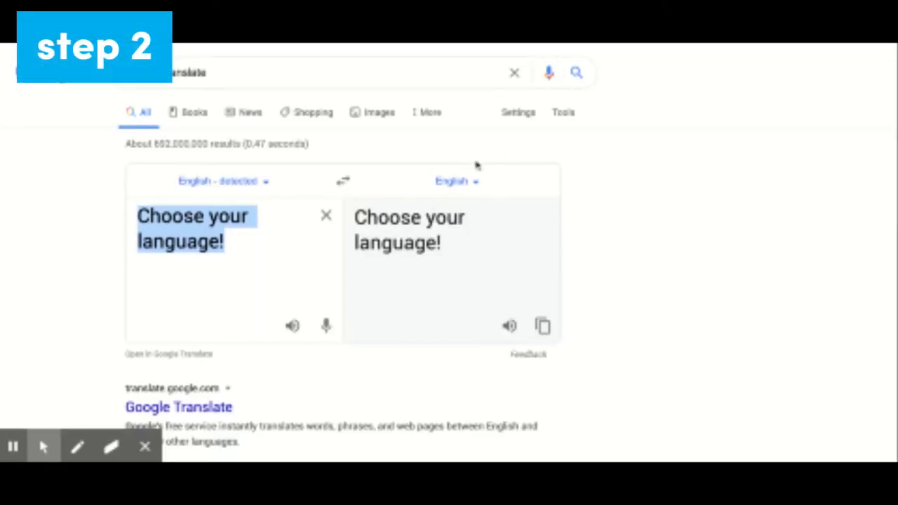
Open the target-language dropdown and scroll down through the language list.
left_click(452, 179)
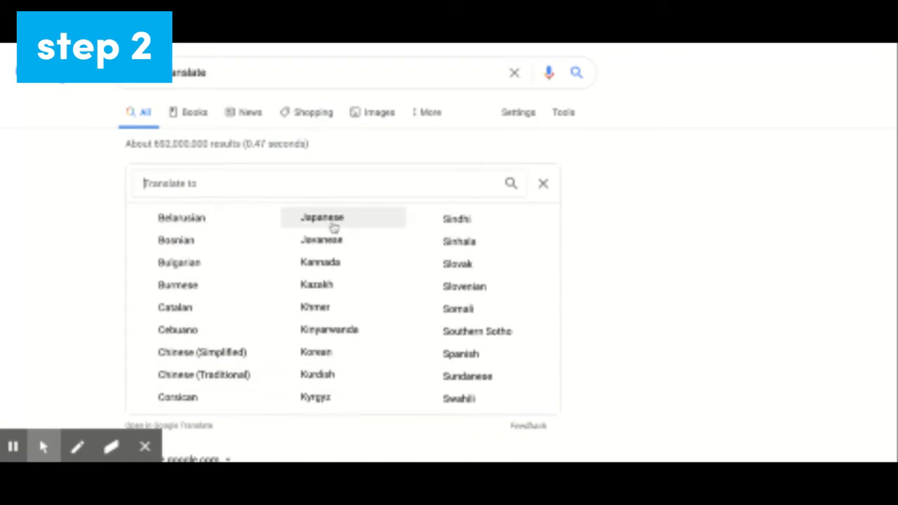
scroll("down", 3)
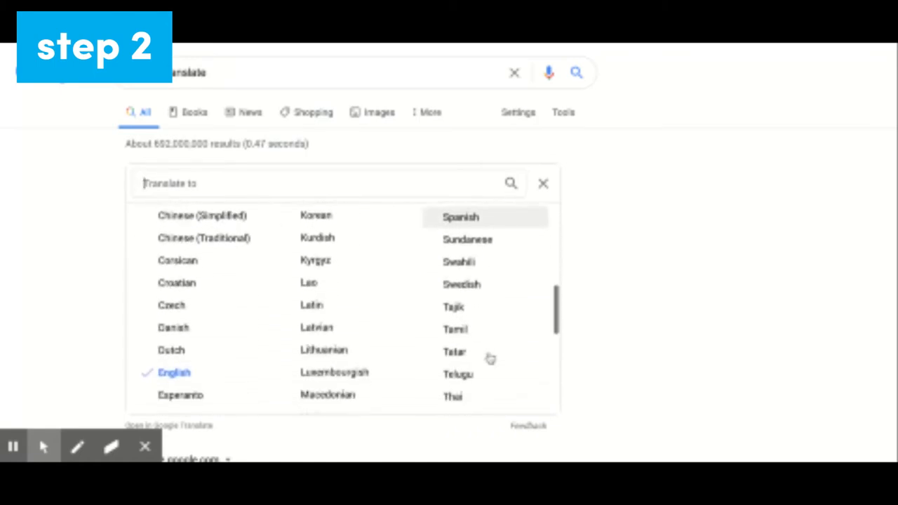
scroll("down", 3)
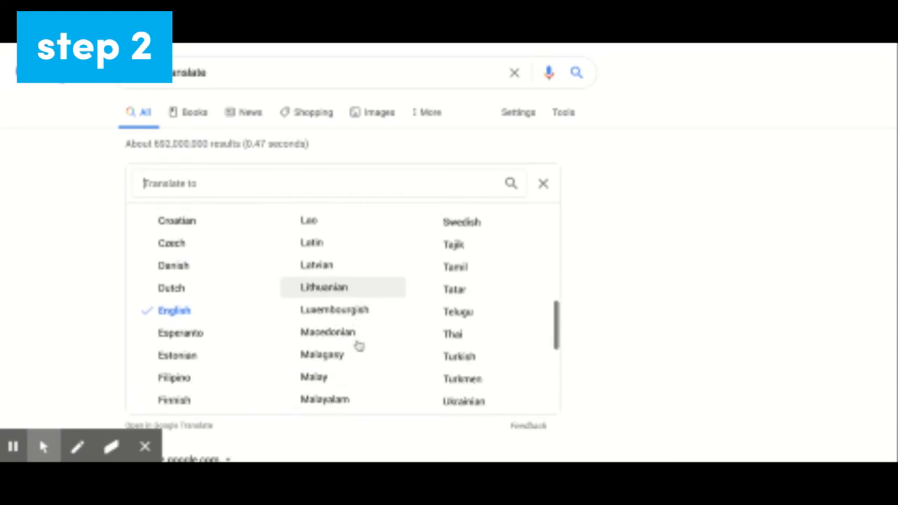
scroll("down", 3)
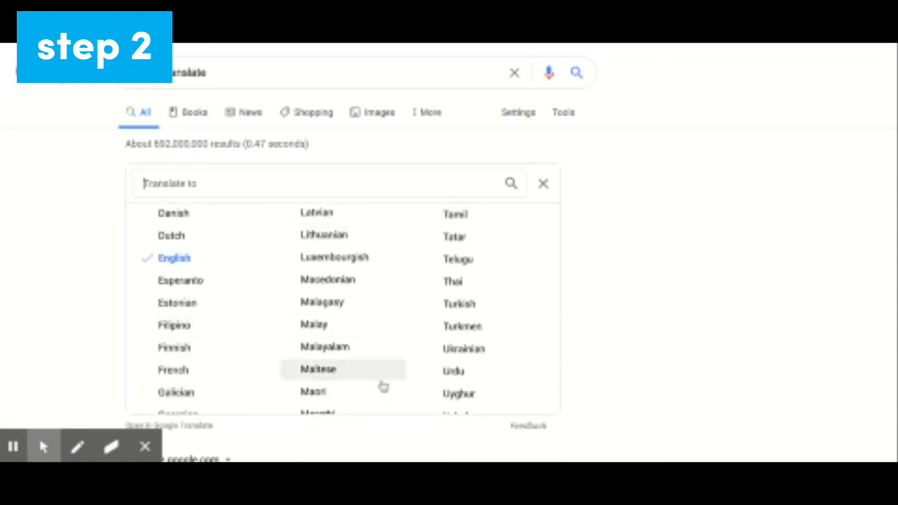
scroll("down", 3)
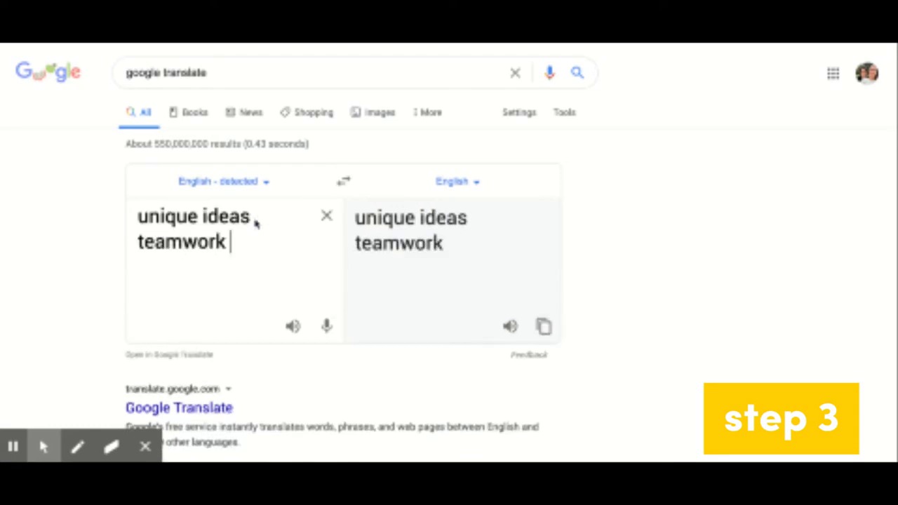
Enter "patience power use your voice creativity we are d..." as source text and open the target languages.
type("patience power")
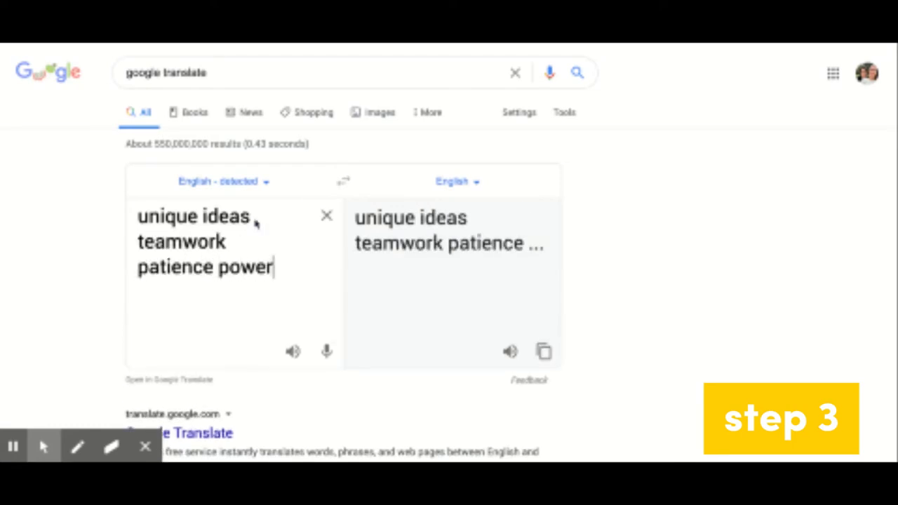
type("use your voice cr")
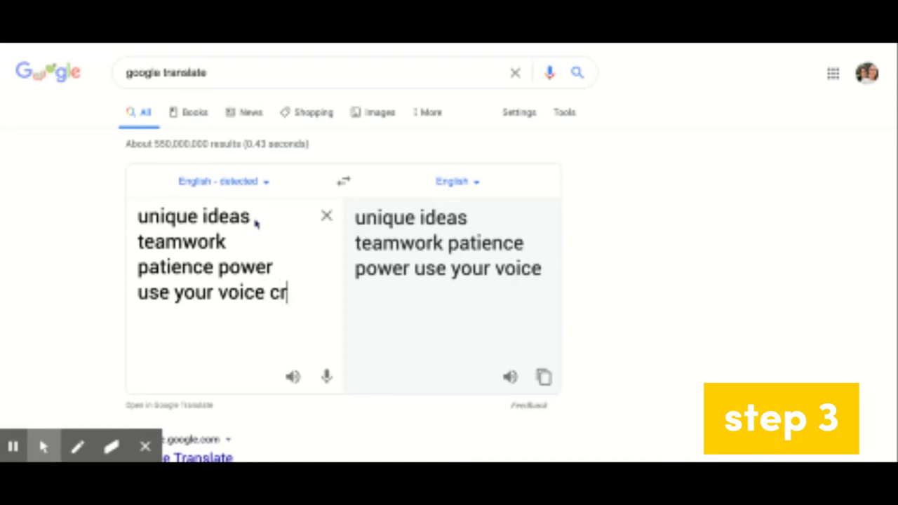
type("eativity we are d")
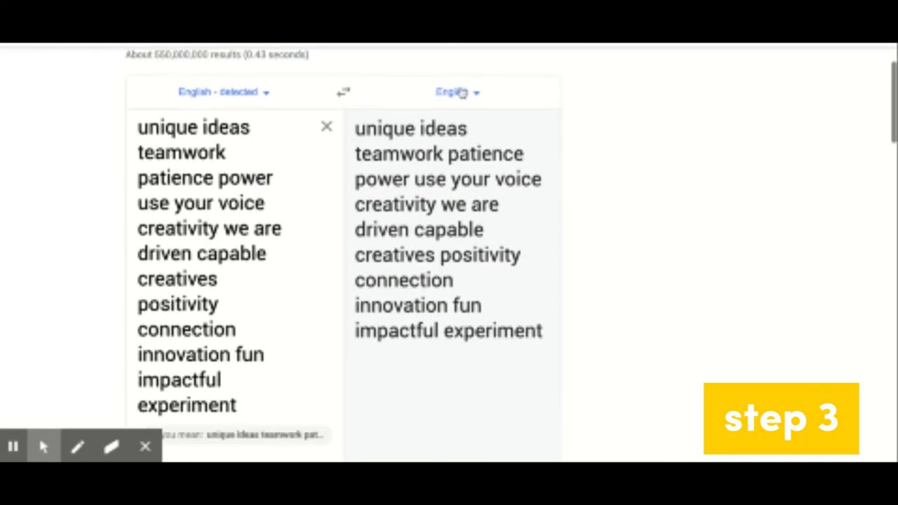
left_click(455, 93)
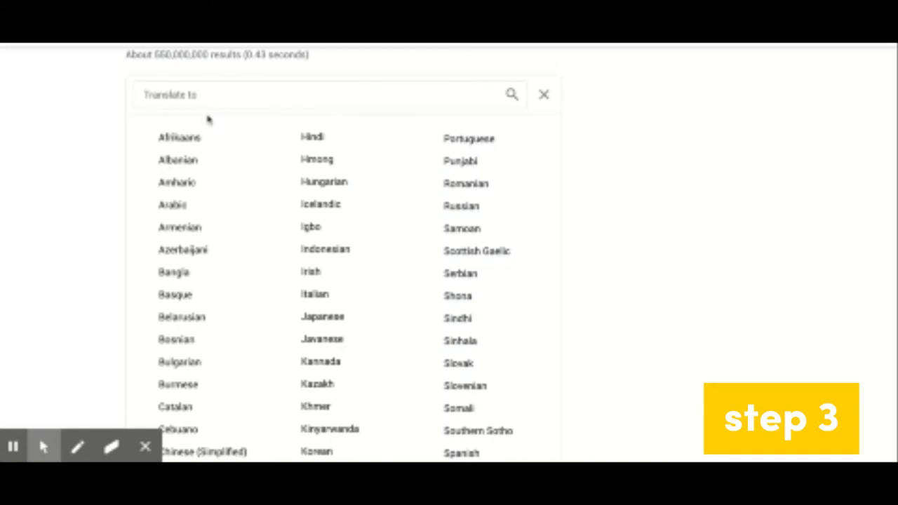
mouse_move(199, 264)
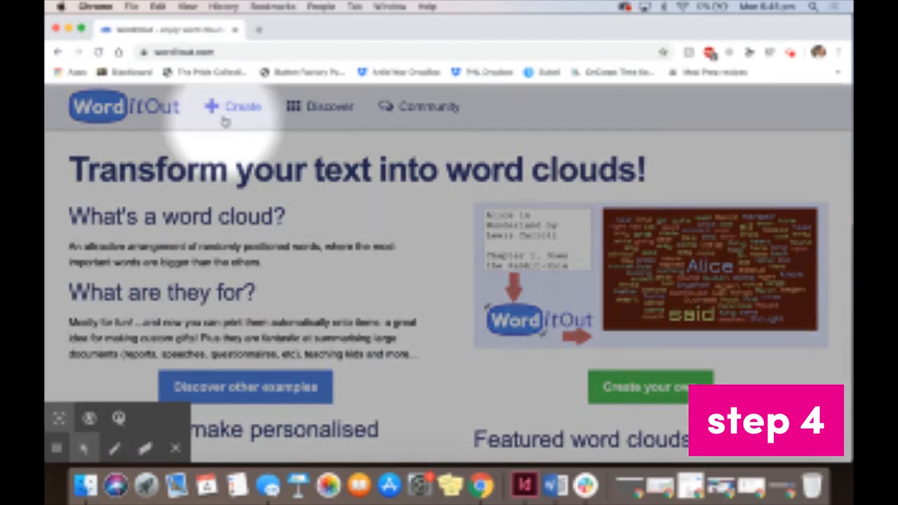
Start a new word cloud in WordItOut and scroll to the Arabic translation.
left_click(242, 106)
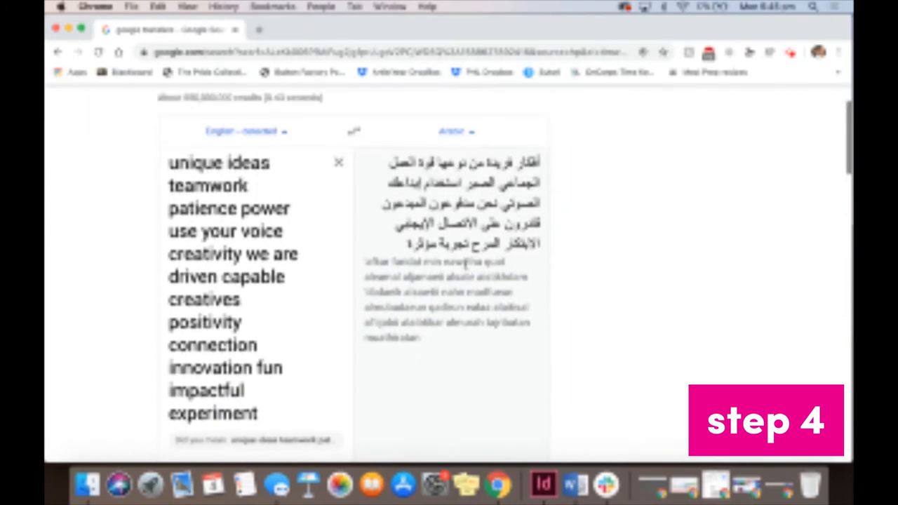
scroll("down", 3)
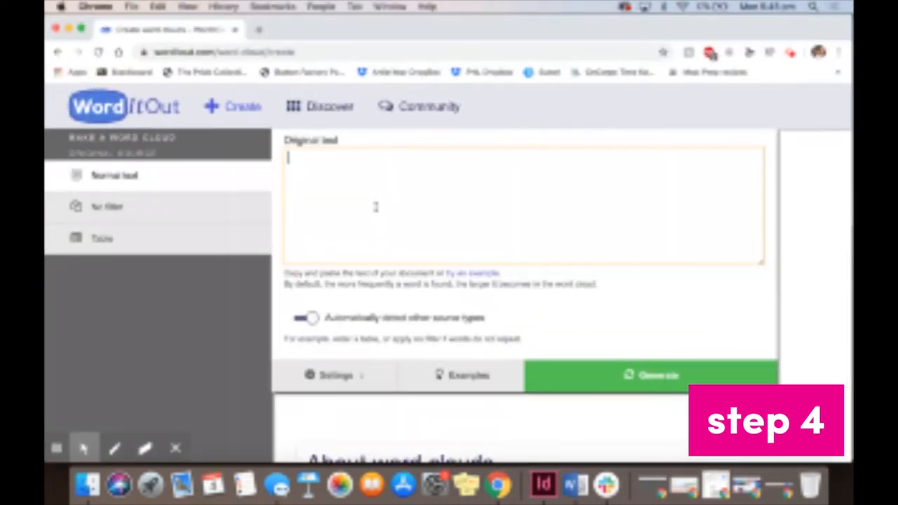
Paste the Arabic word list, generate the word cloud and give it a handwritten script font.
right_click(379, 204)
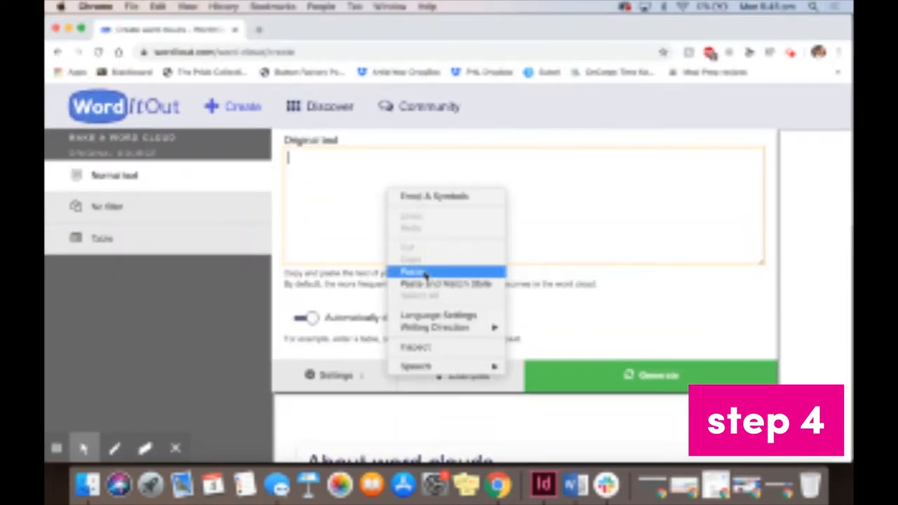
left_click(413, 269)
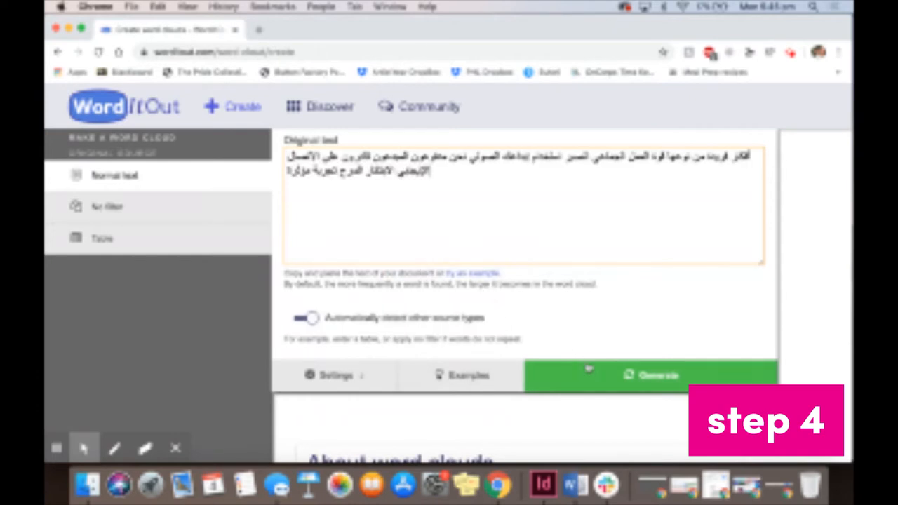
left_click(658, 377)
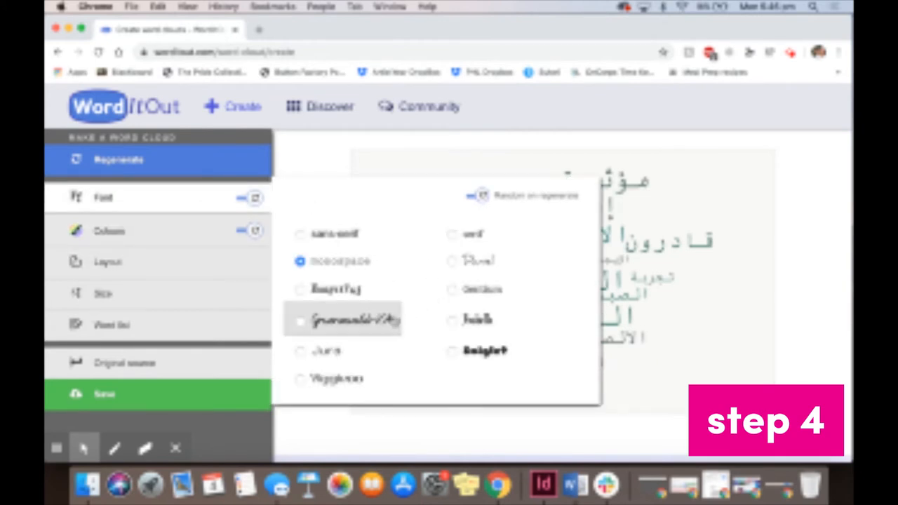
left_click(300, 320)
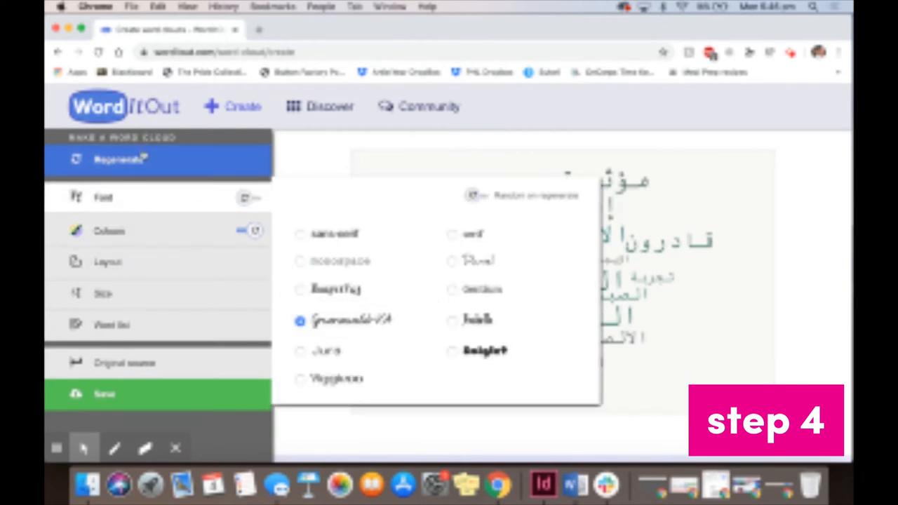